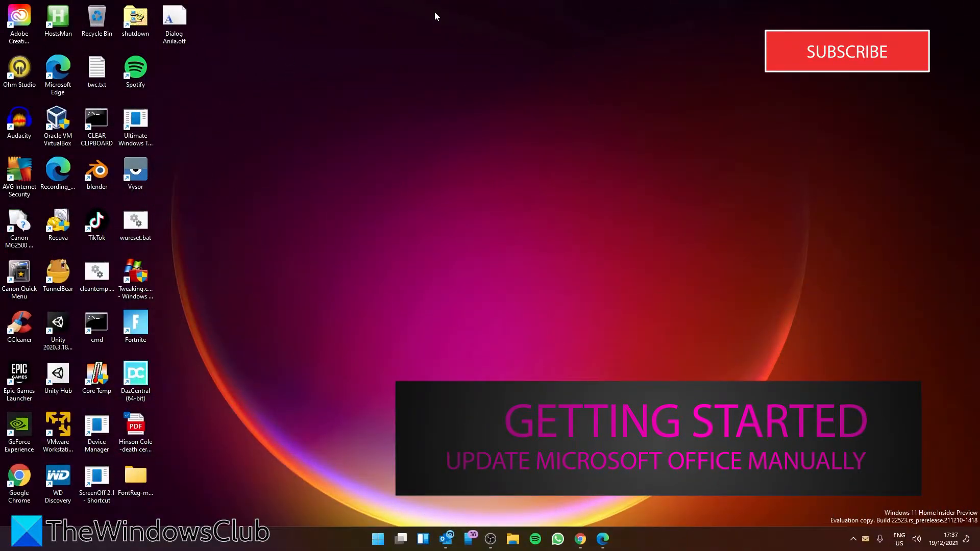
- Launch Word from Start's All apps list, maximize it, and go to its Account page
left_click(379, 539)
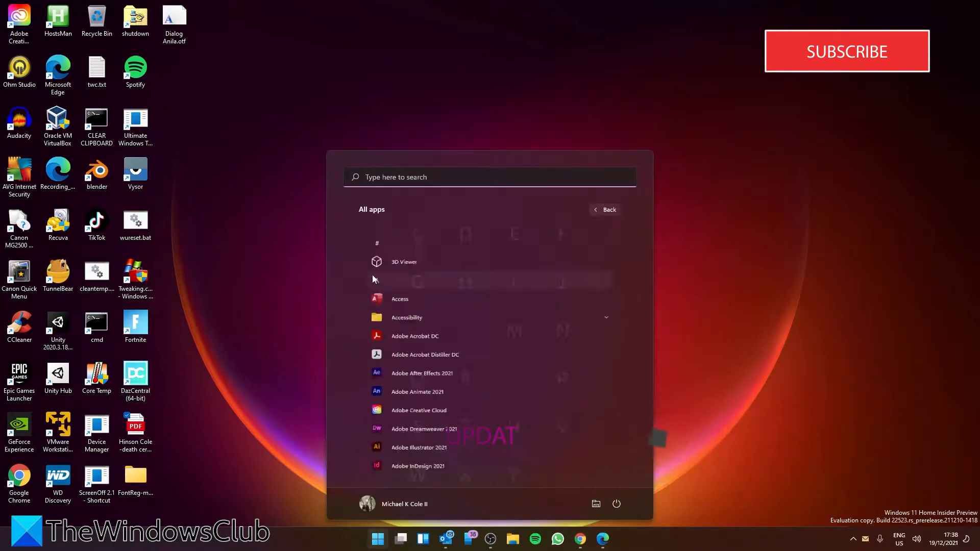
scroll("down", 3)
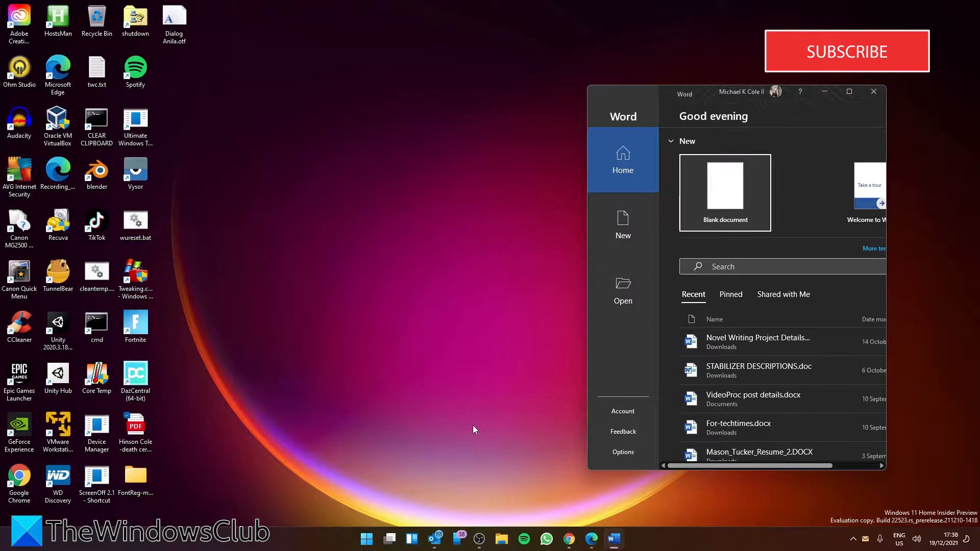
left_click(849, 92)
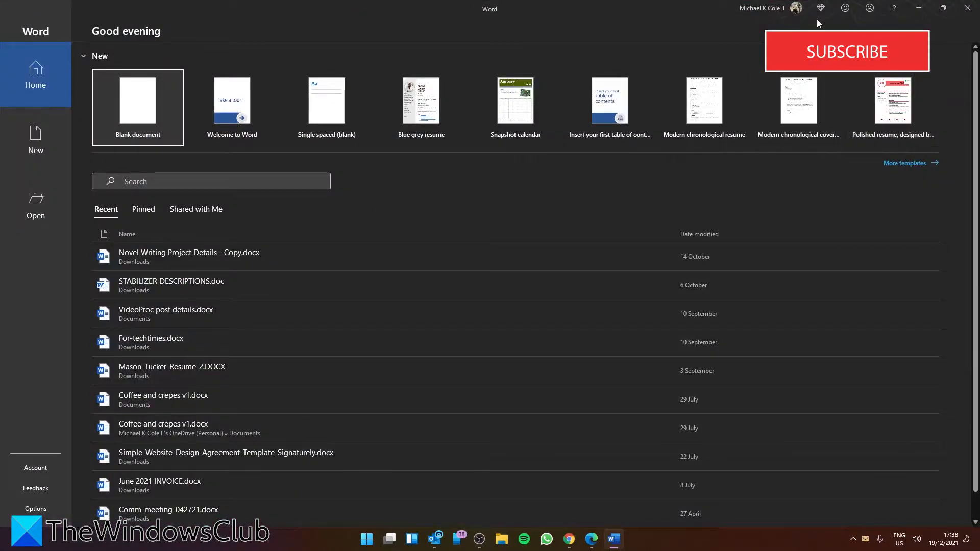
mouse_move(134, 135)
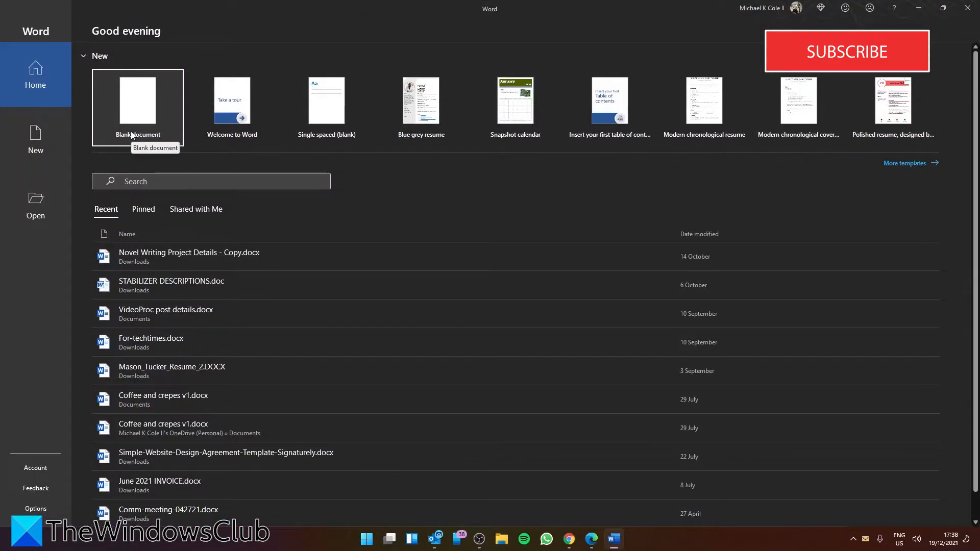
mouse_move(41, 472)
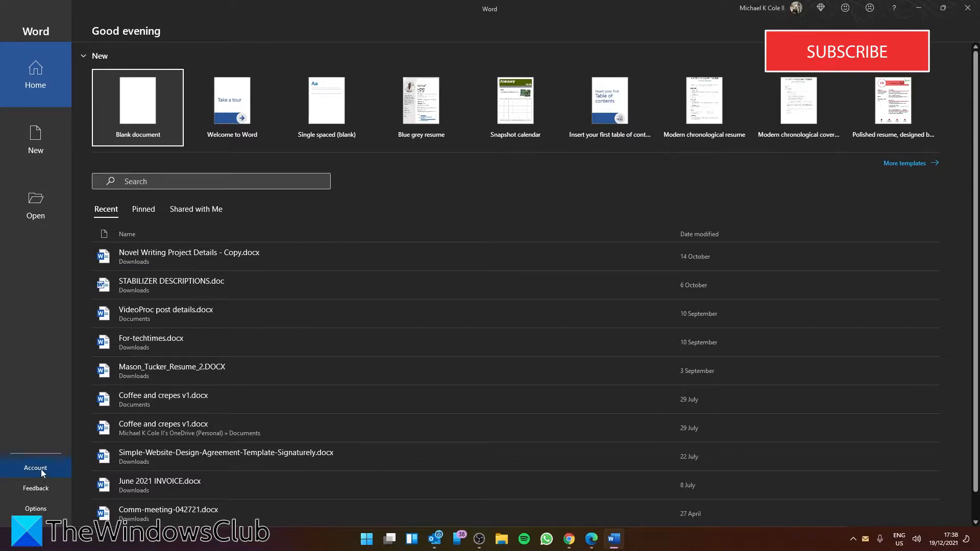
left_click(35, 467)
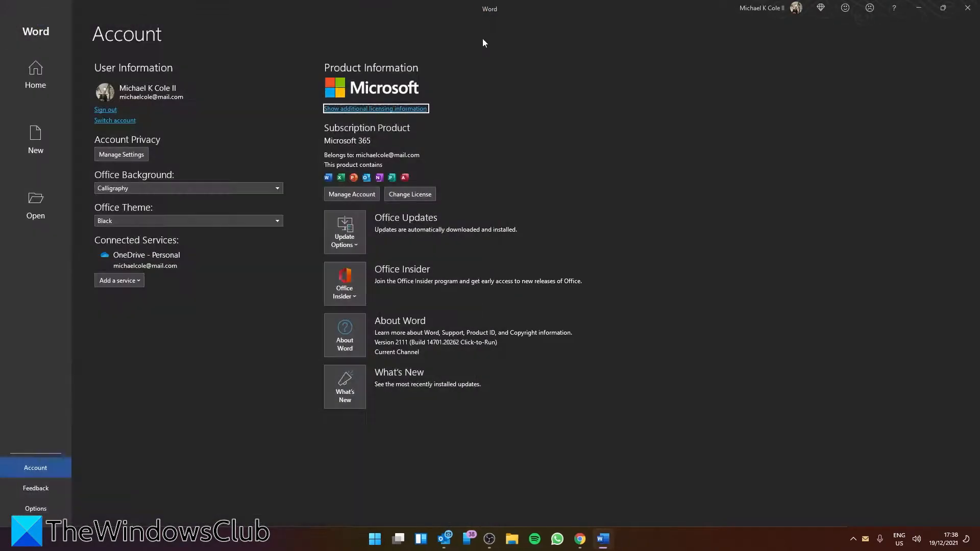
mouse_move(493, 61)
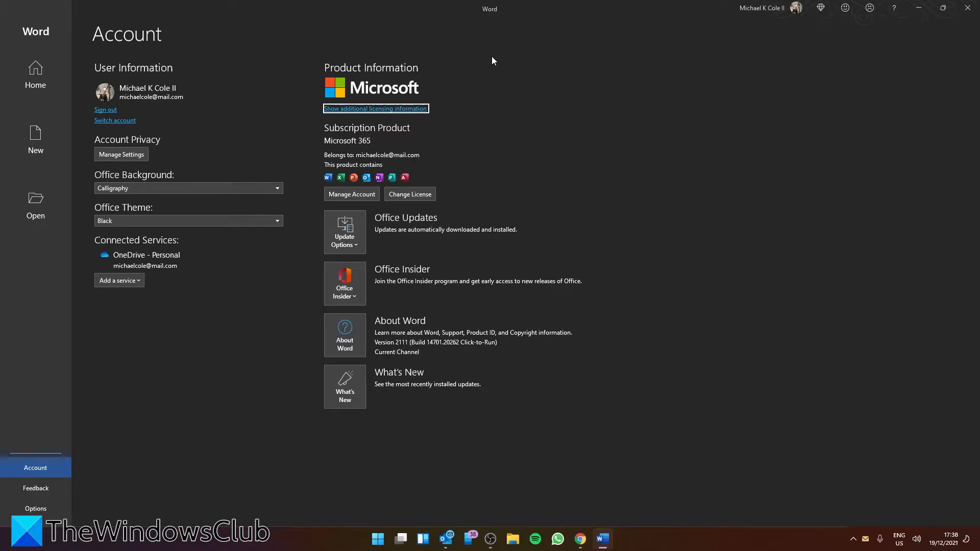
mouse_move(488, 164)
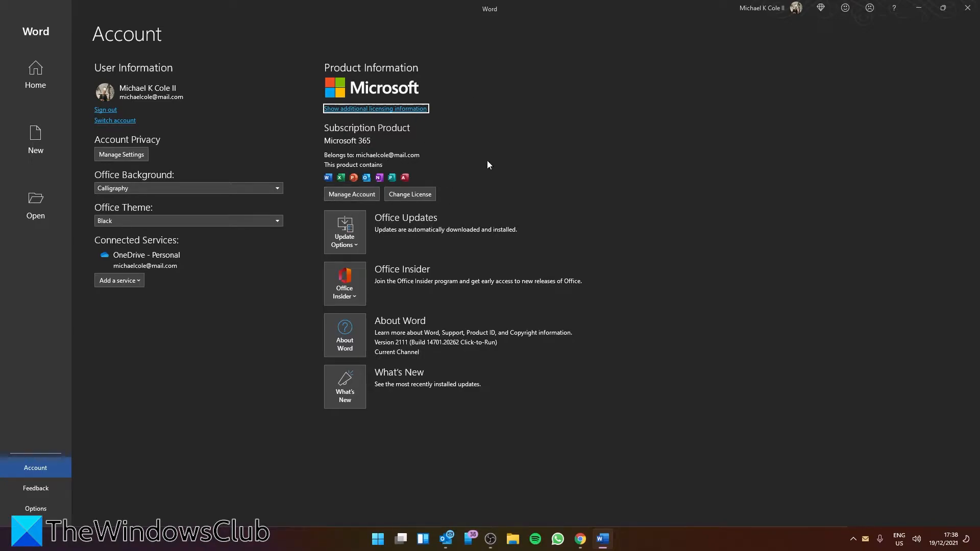
mouse_move(439, 149)
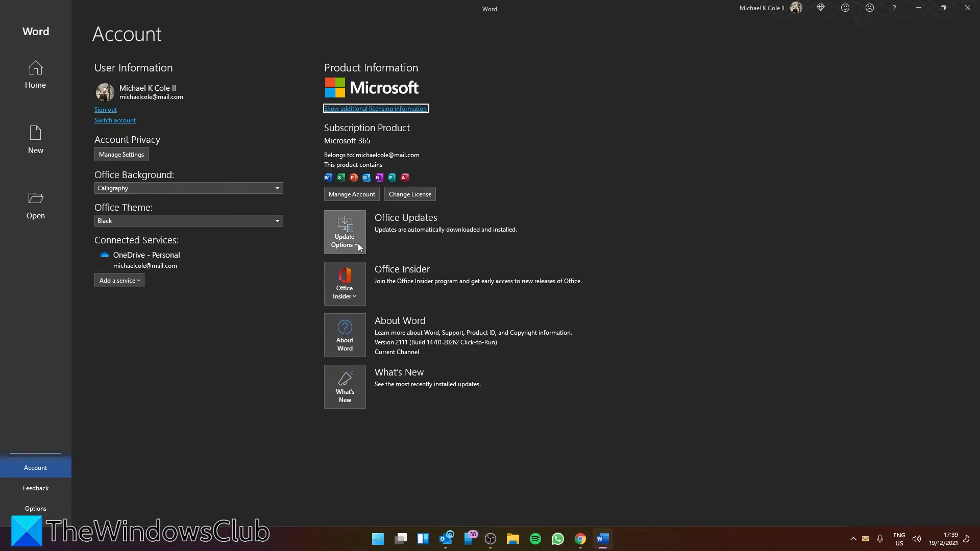
- Show the Update Options choices under Office Updates on the Account page
left_click(345, 232)
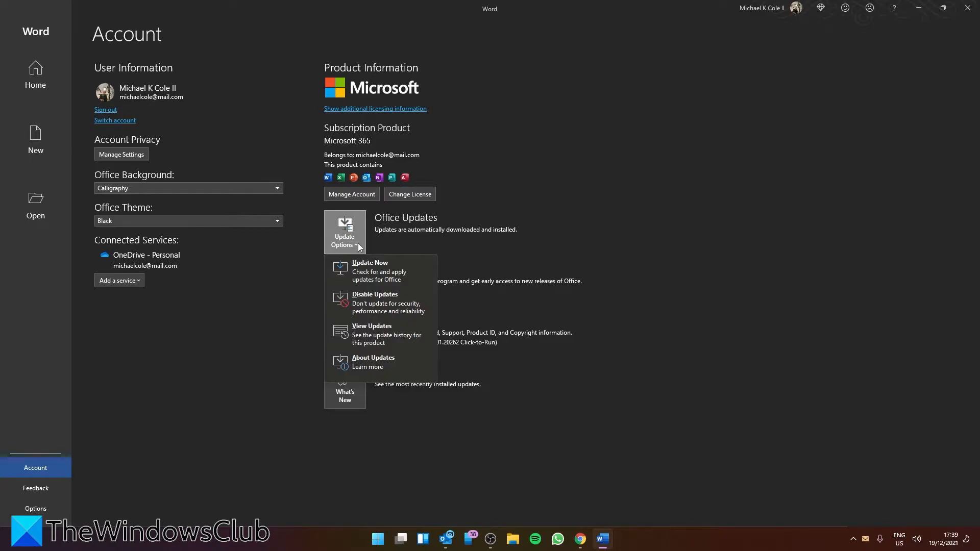
mouse_move(369, 302)
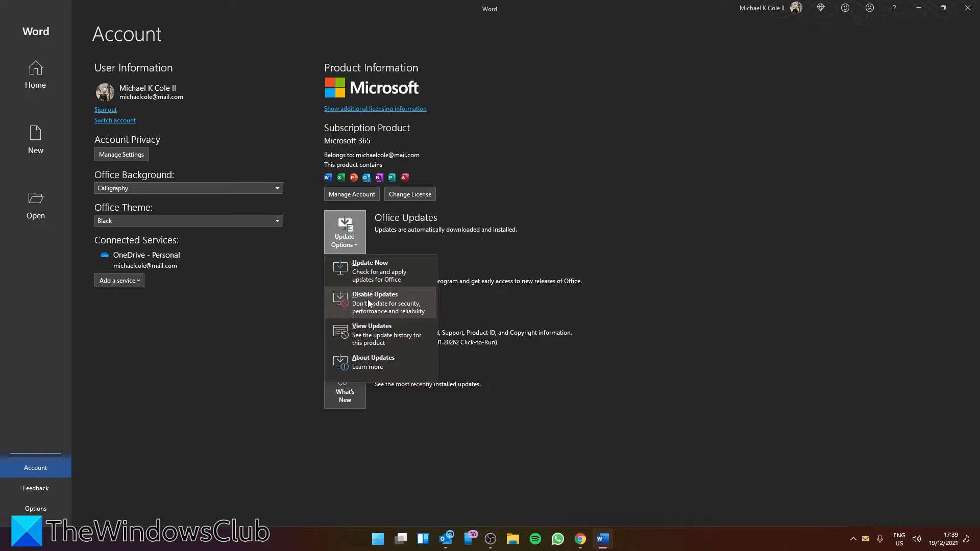
mouse_move(369, 279)
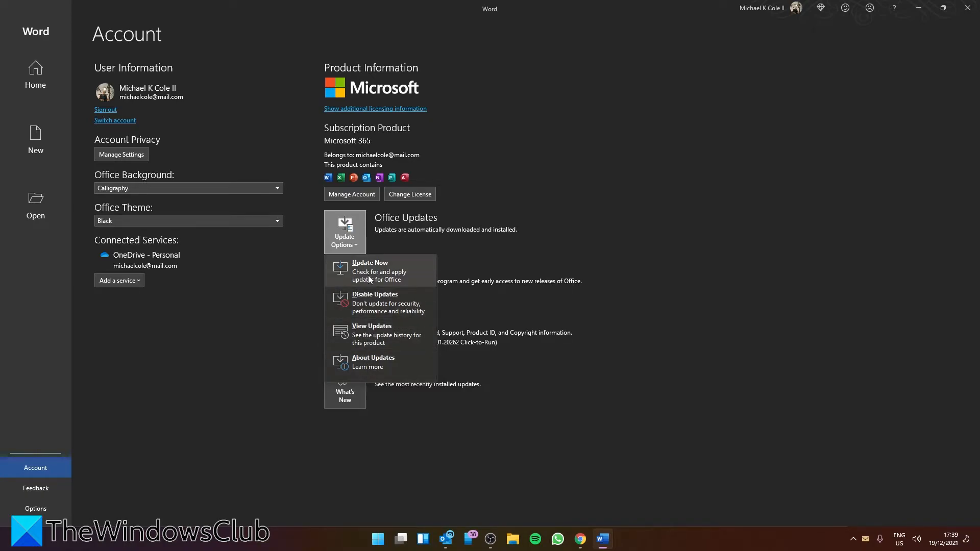
- Choose Update Now to check for and apply the latest Office updates
left_click(345, 232)
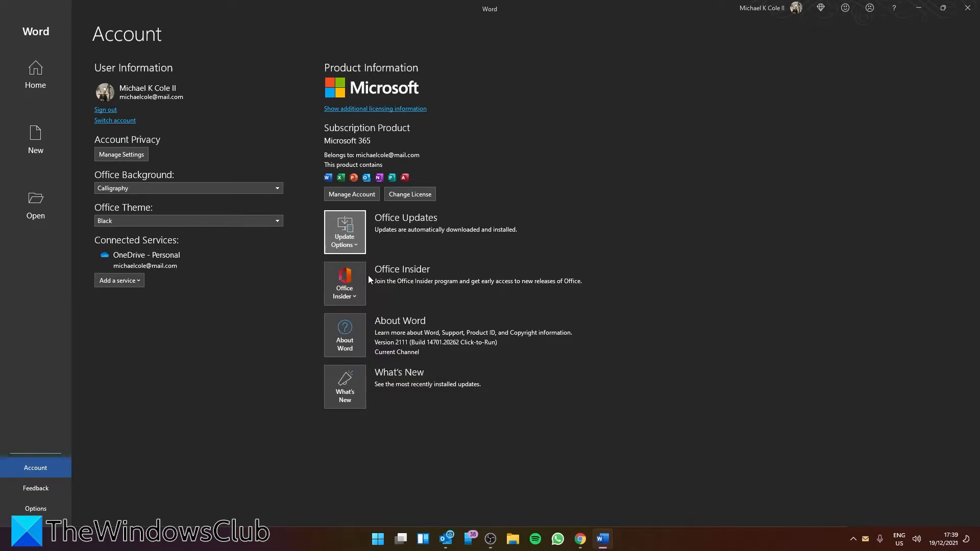
left_click(345, 231)
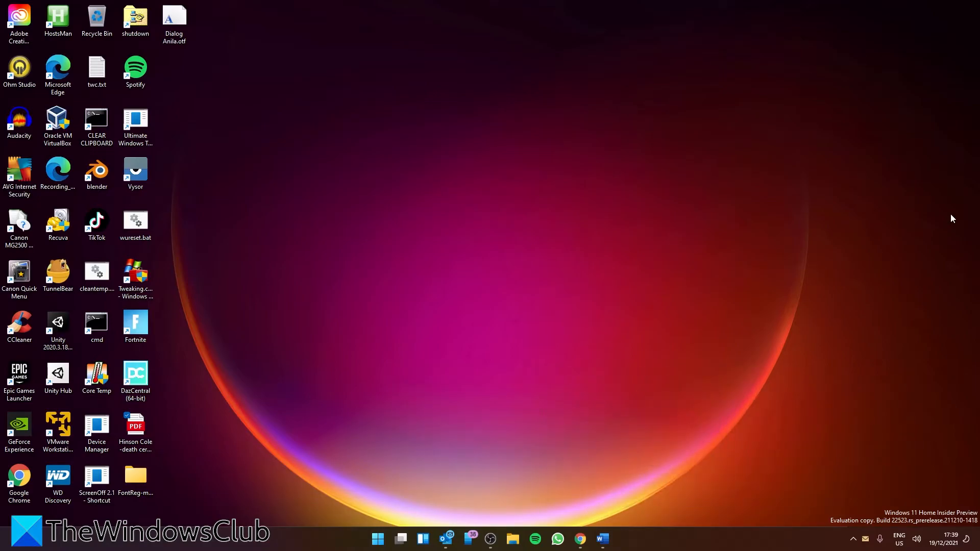
- Launch Windows Settings from the Start menu's pinned apps
left_click(378, 539)
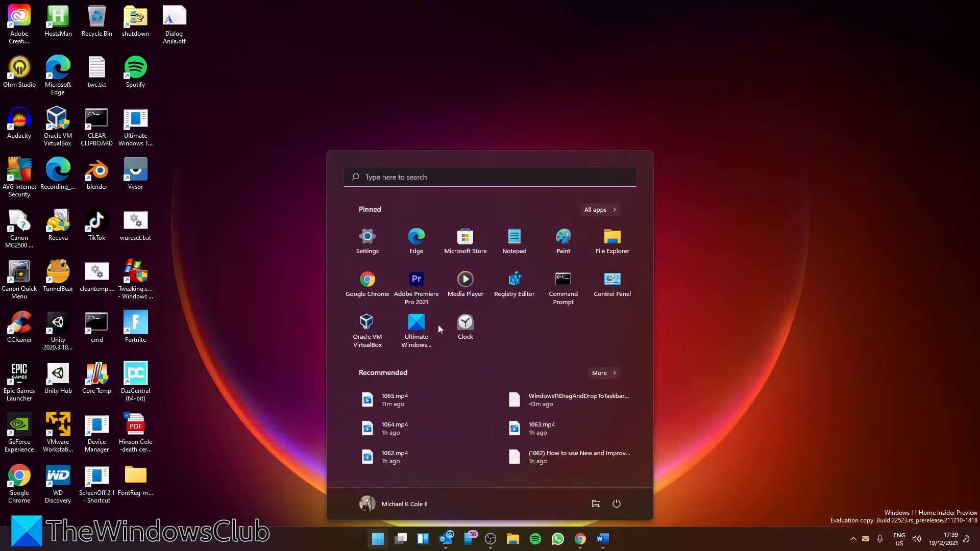
left_click(368, 236)
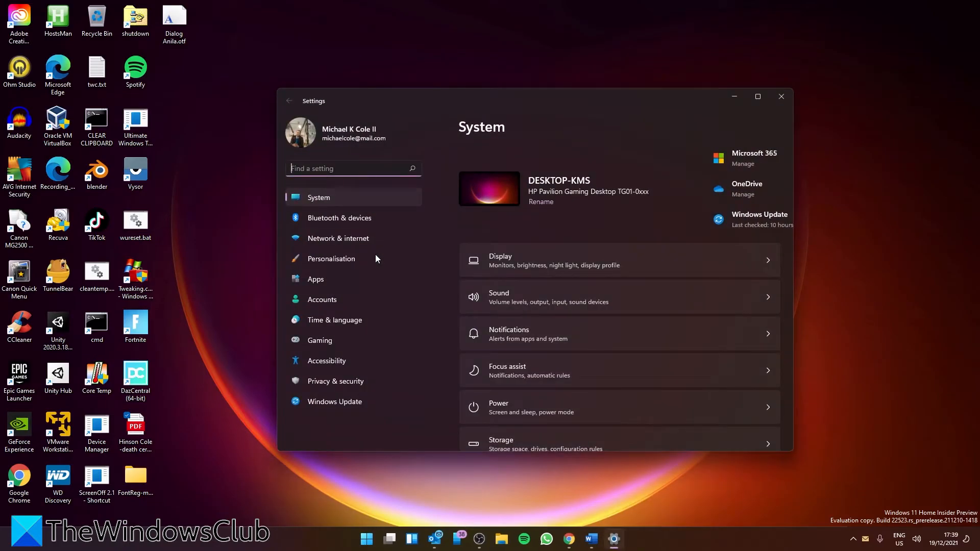
mouse_move(381, 405)
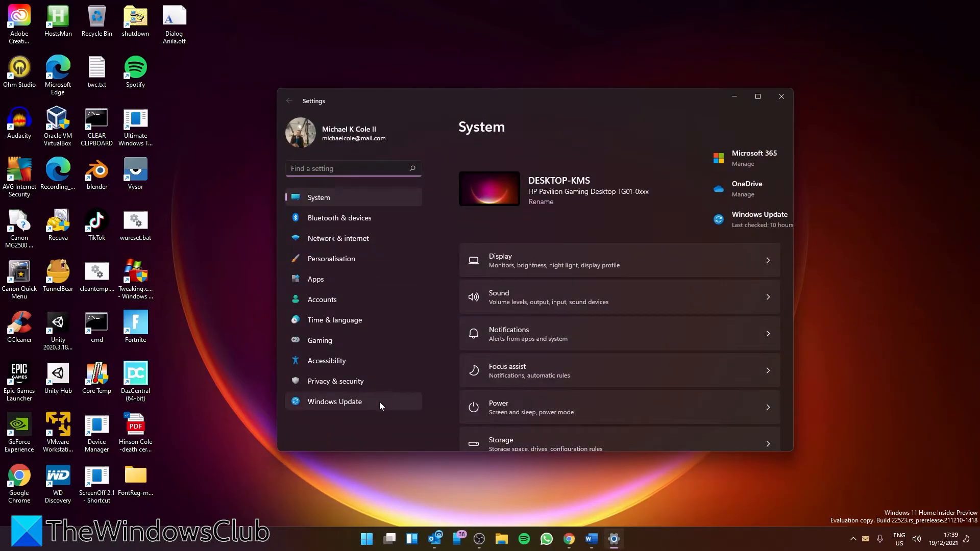
- Go to the Windows Update page in Settings
left_click(335, 402)
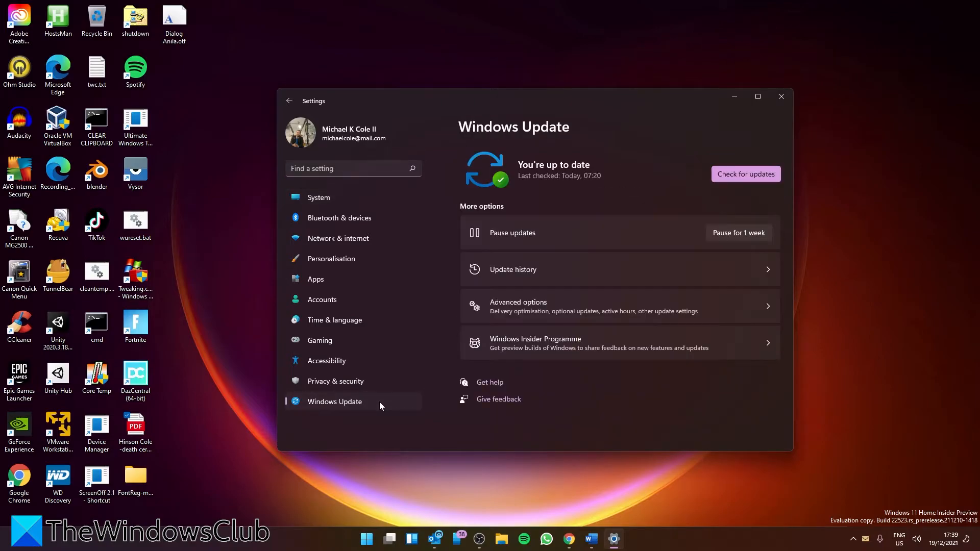
mouse_move(761, 326)
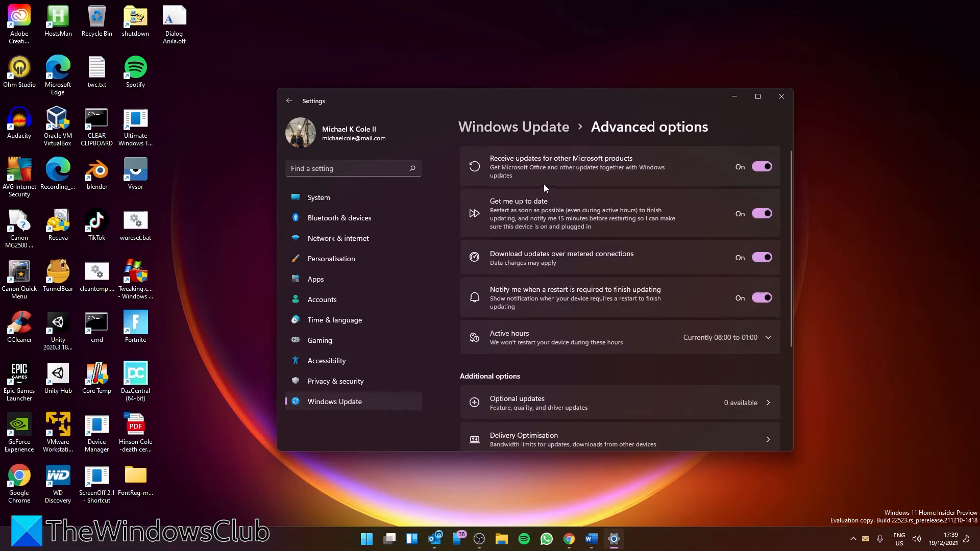
mouse_move(592, 170)
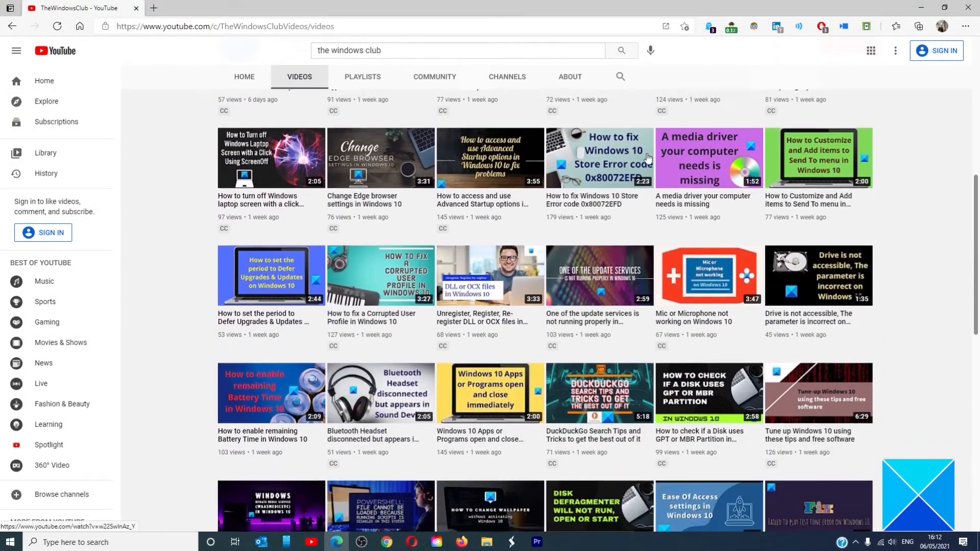
scroll("down", 3)
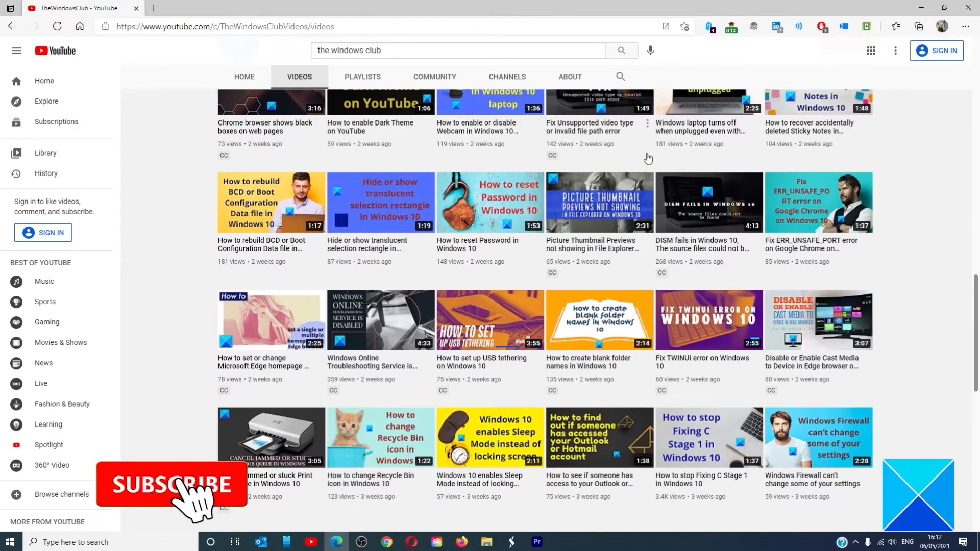